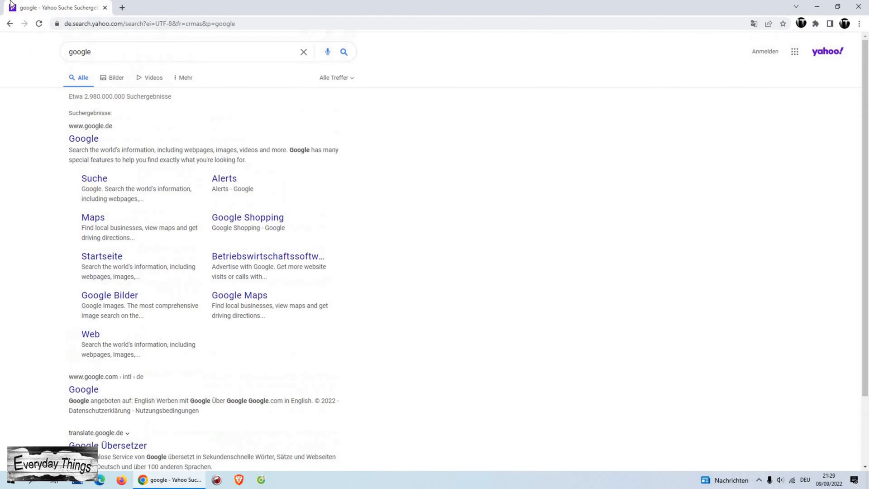
mouse_move(651, 118)
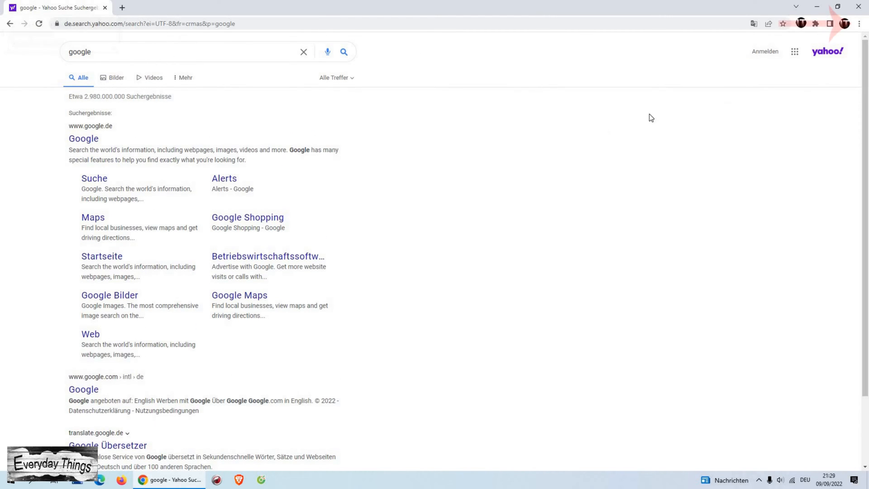
- Open Chrome's three-dot main menu over the Yahoo results for "google"
click(858, 23)
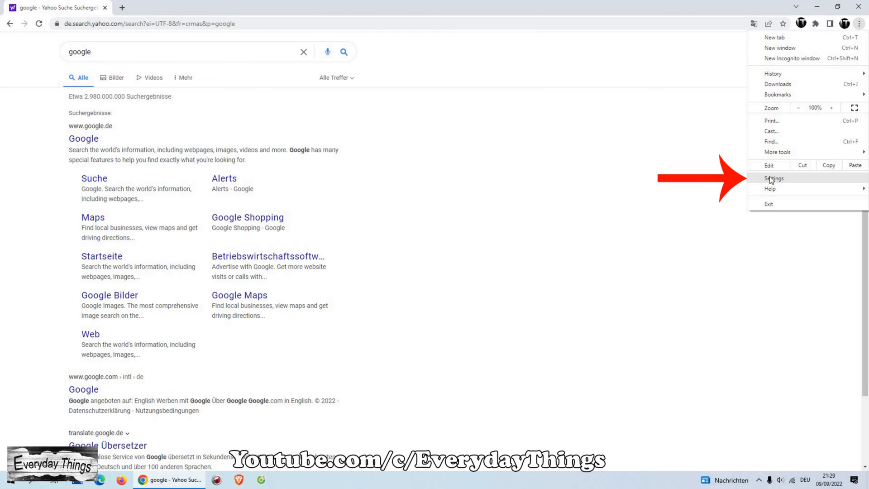
- In Settings > Search engine, set Google as the address-bar engine and go to Manage search engines
click(774, 179)
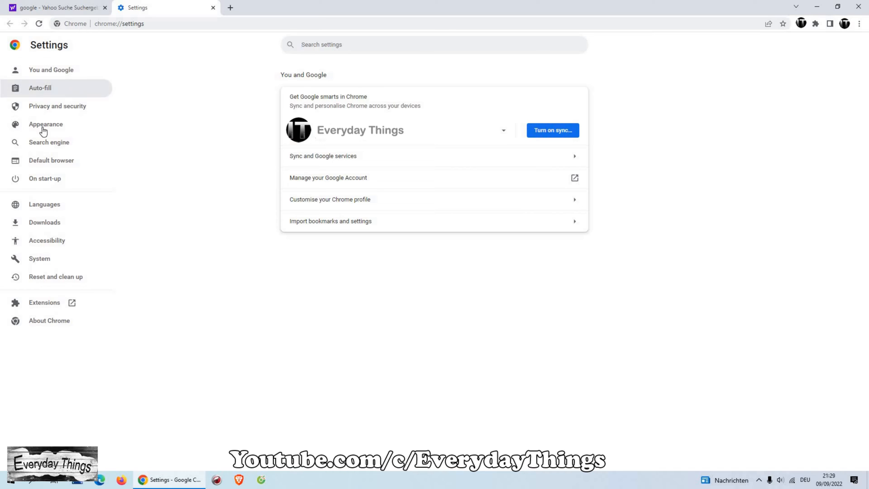
click(49, 142)
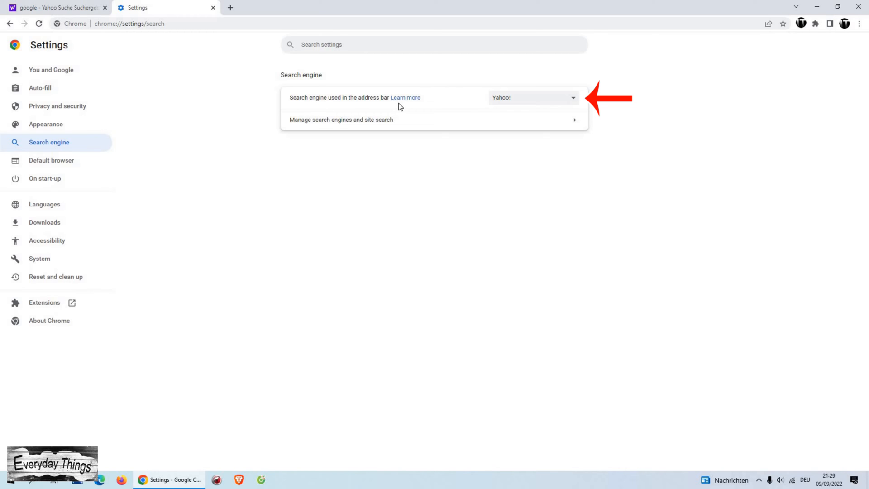
mouse_move(386, 108)
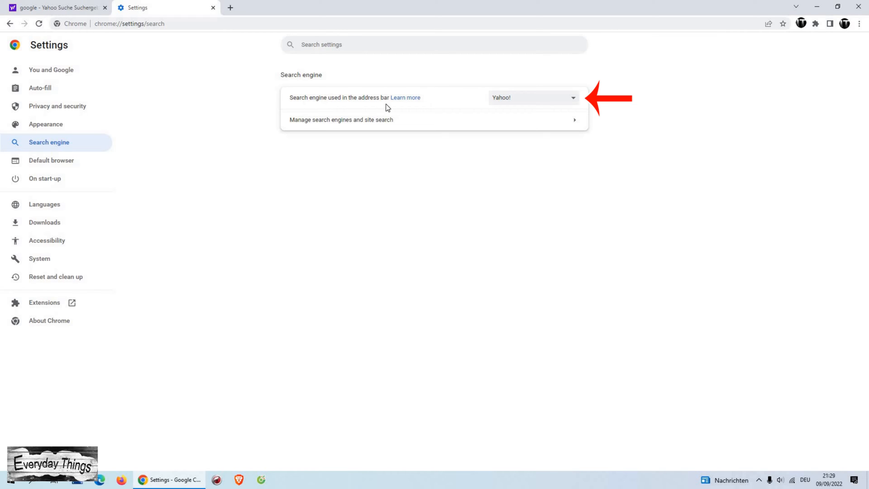
click(532, 98)
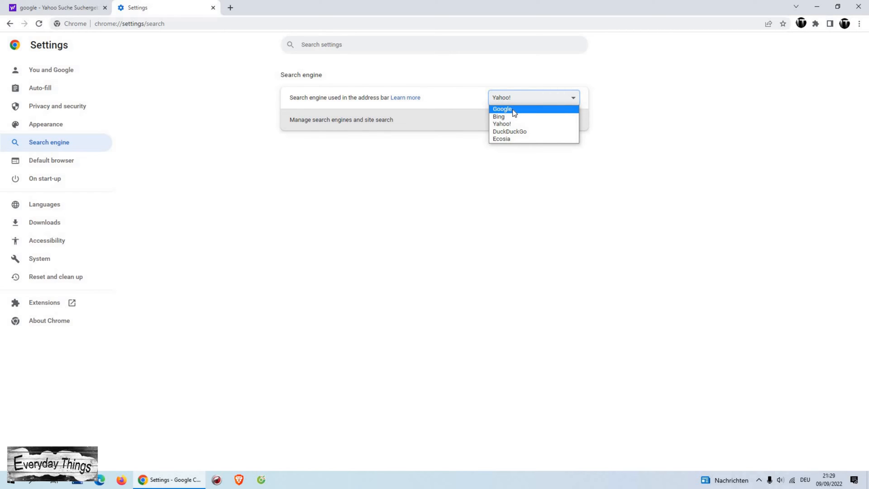
click(502, 109)
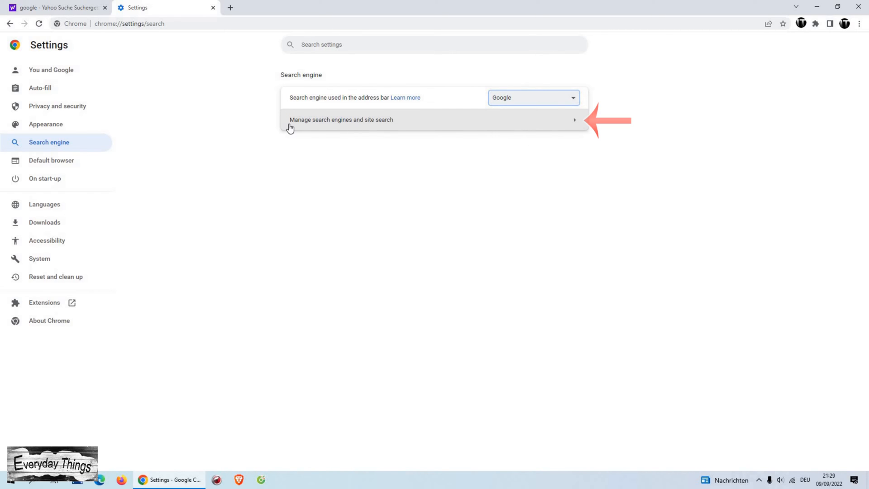
click(341, 119)
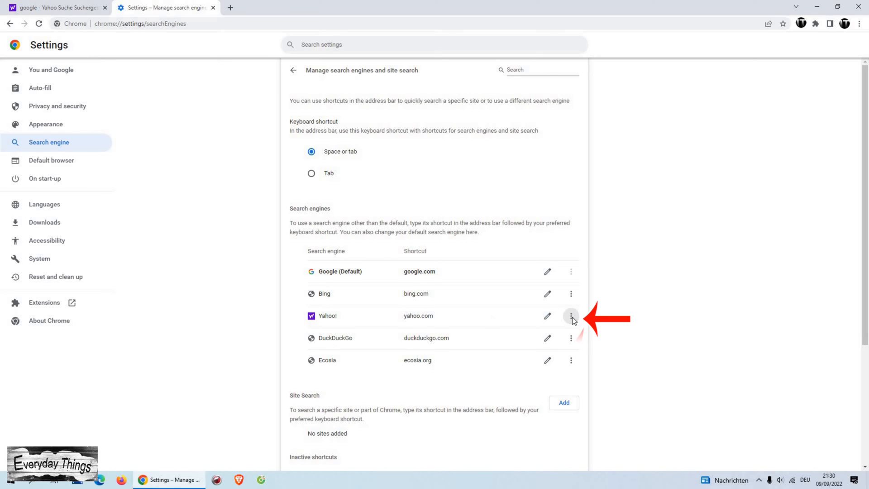
- Delete the Yahoo! entry, leaving Google (Default), Bing, DuckDuckGo and Ecosia
click(571, 315)
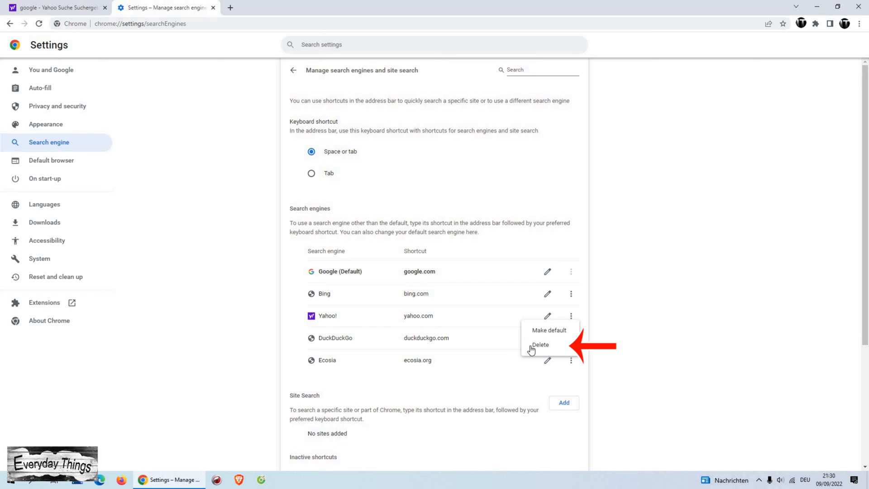
click(540, 344)
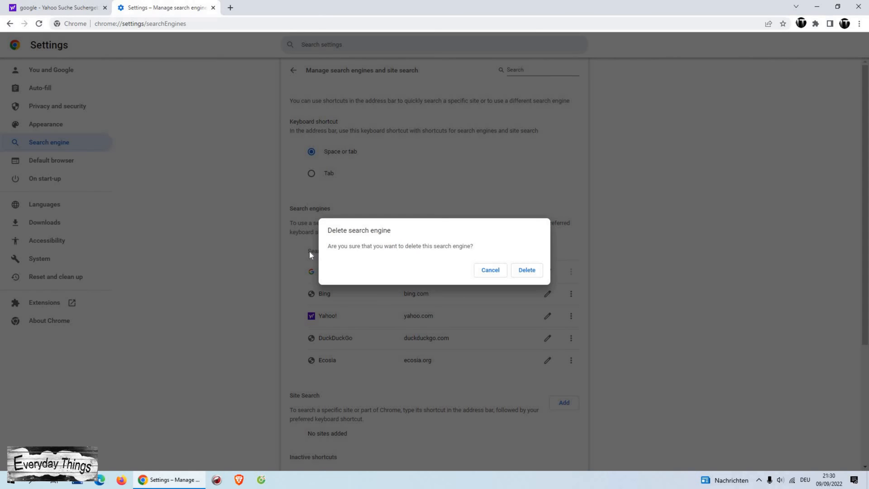
mouse_move(542, 281)
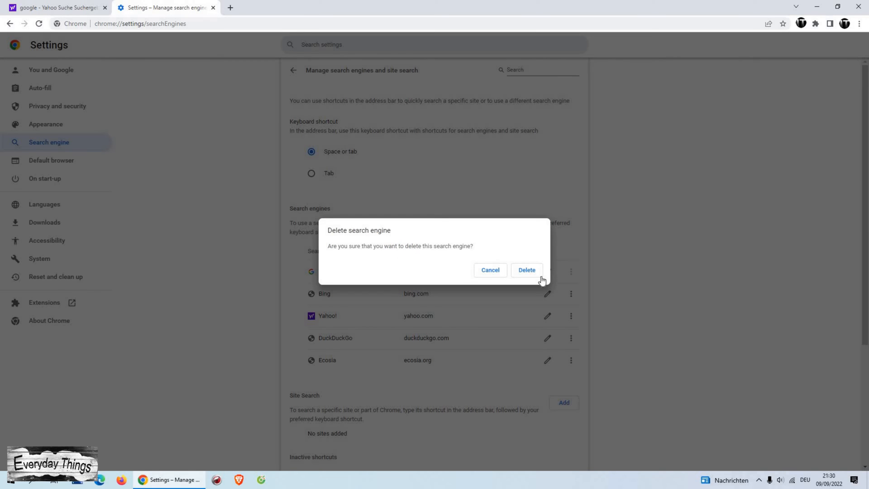
click(525, 270)
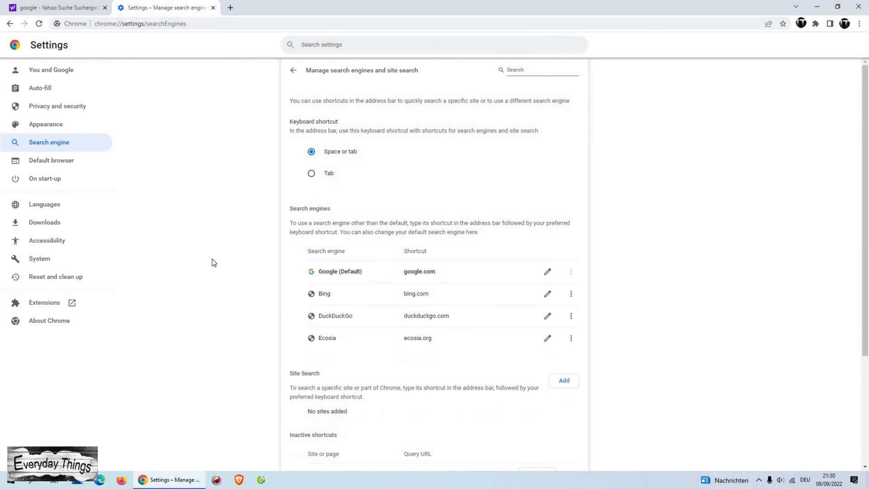
scroll(down, 3)
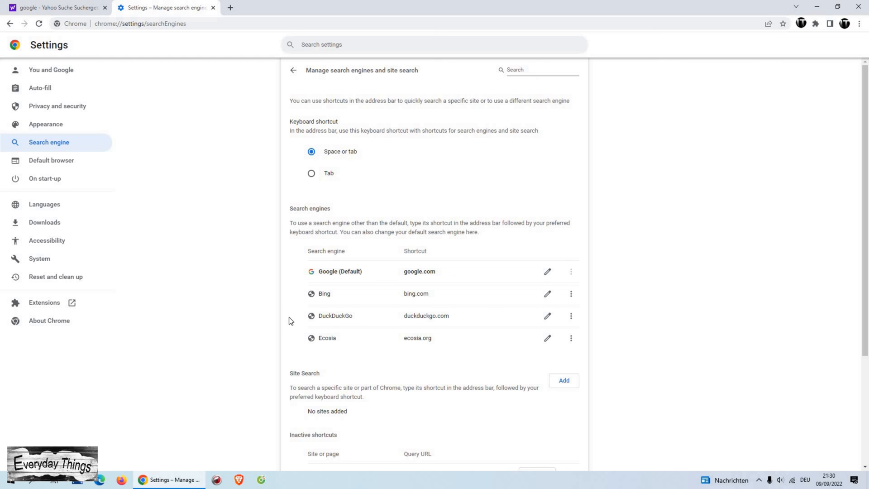
mouse_move(608, 283)
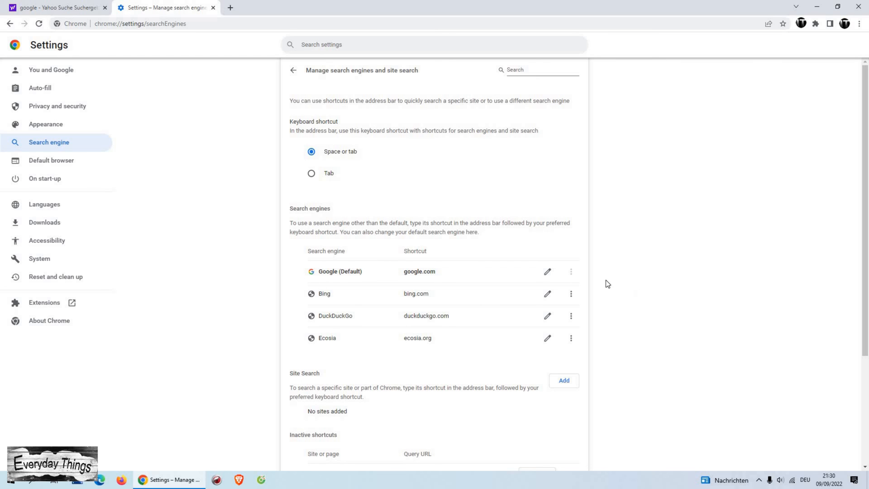